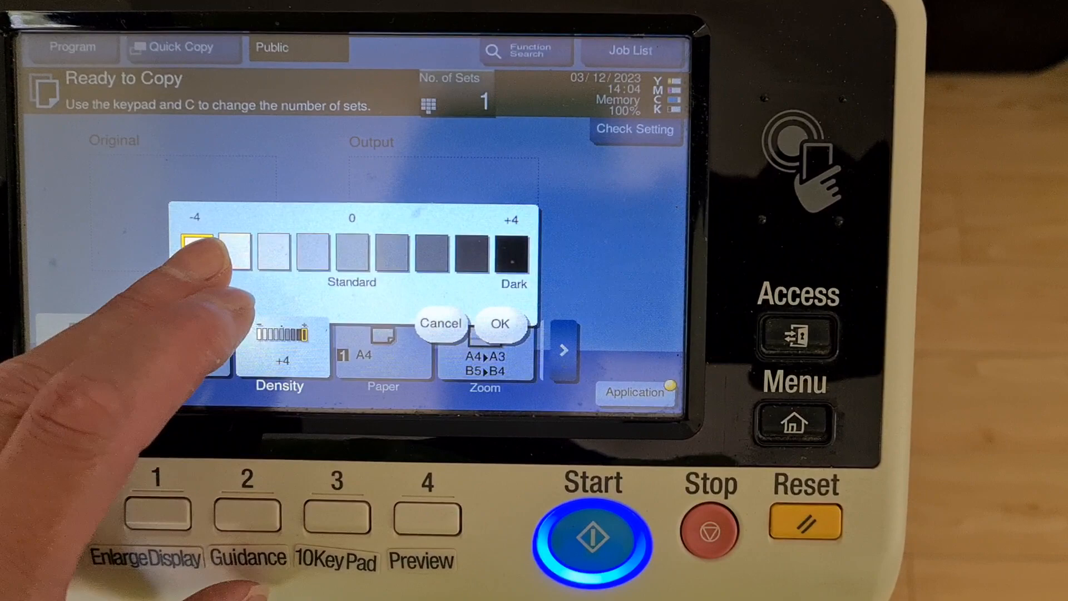
Step: Confirm copy density -4, then open Color Adjust under Application's D) Edit Color section
click(498, 323)
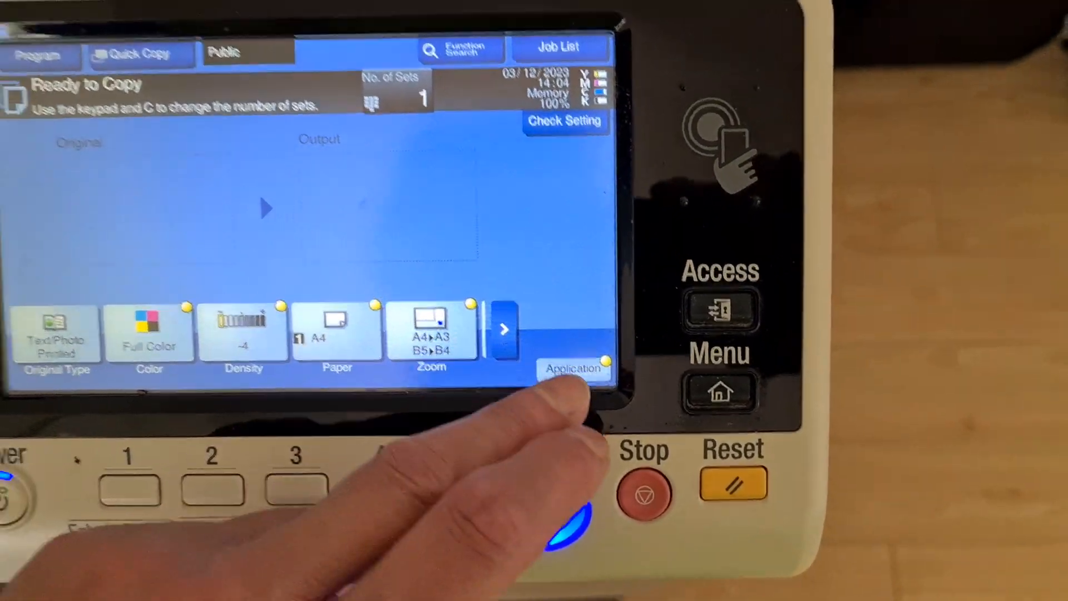
click(576, 368)
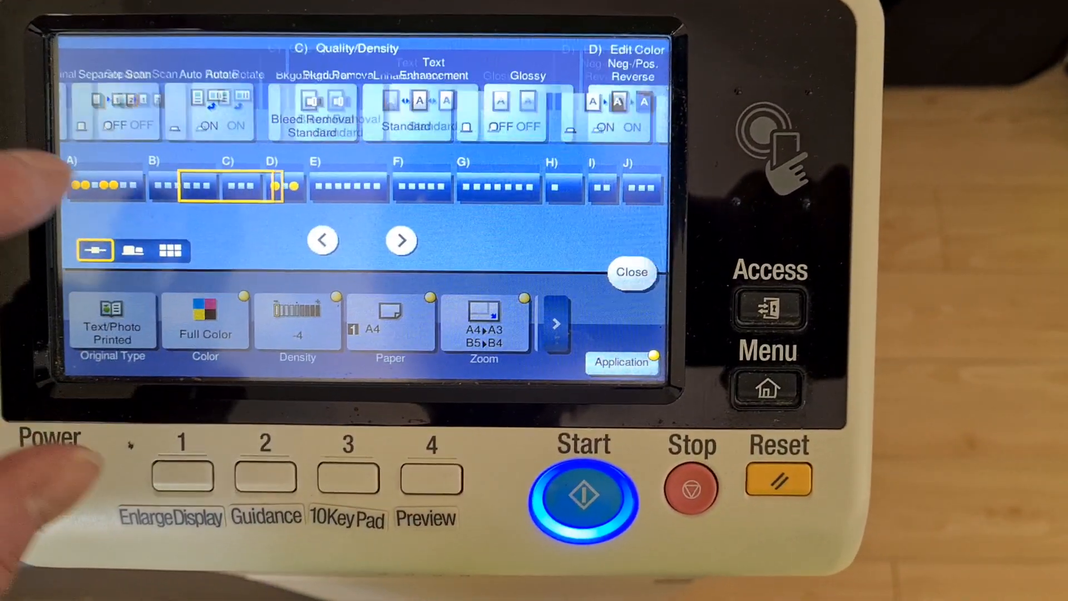
click(400, 240)
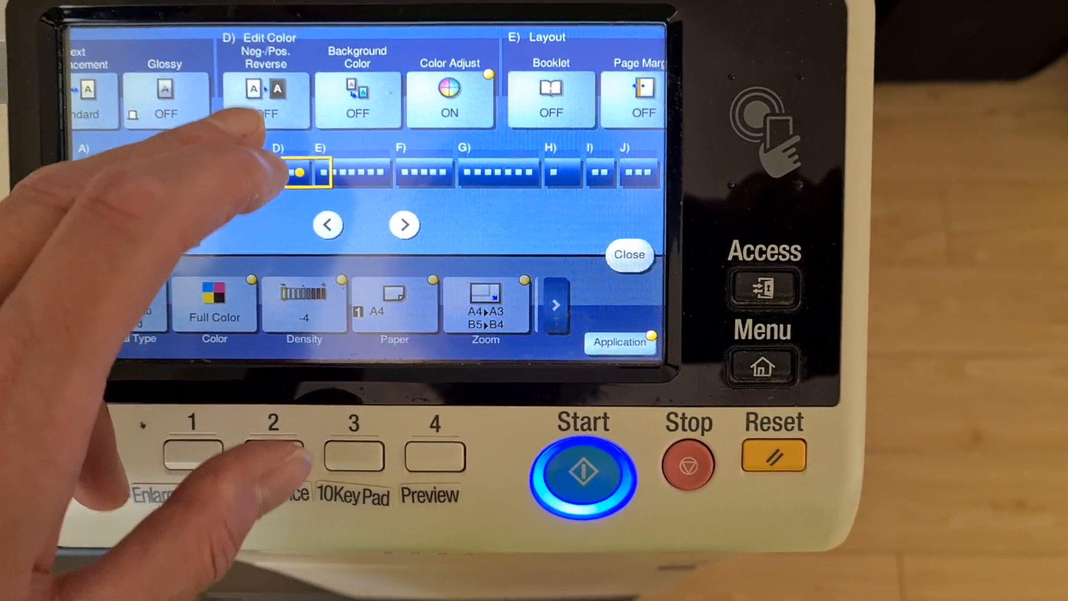
click(449, 99)
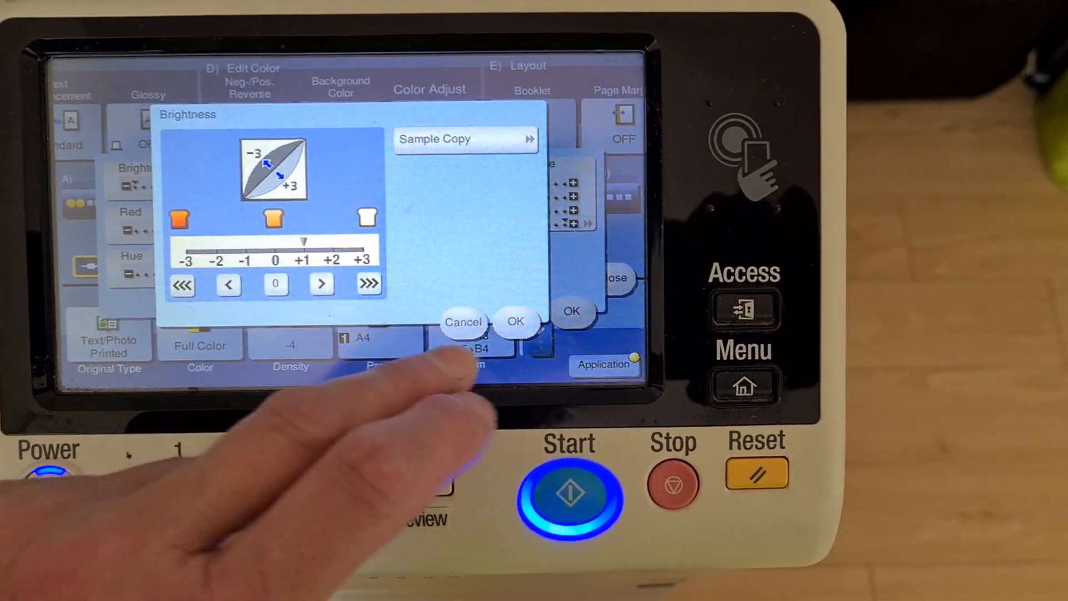
Step: Confirm the Brightness adjustment in Color Adjust
click(516, 321)
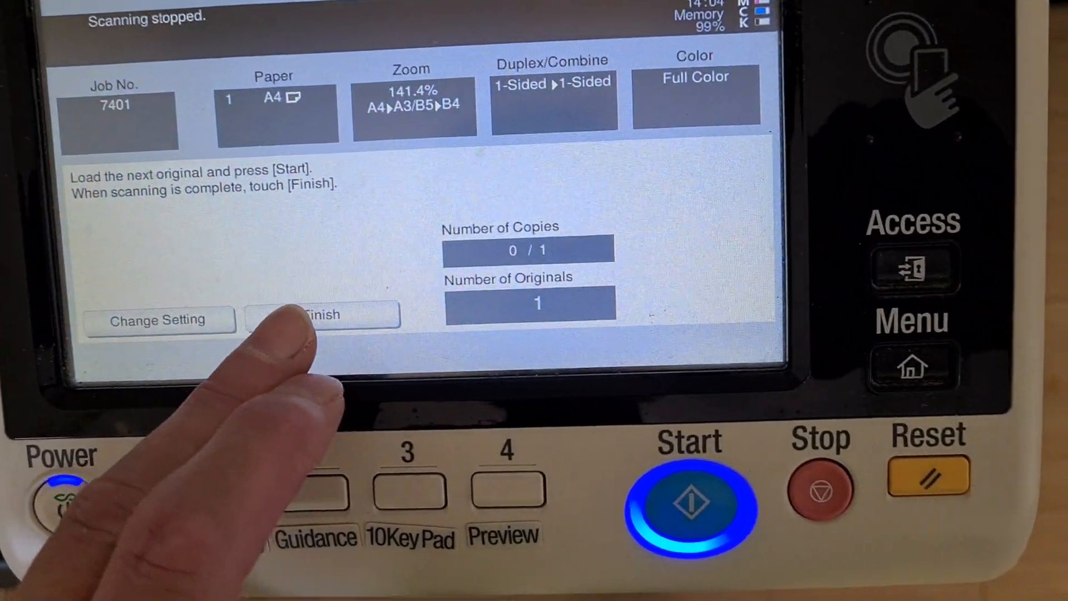
Step: Finish scanning so full-colour copy job 7401 prints at 141.4%
click(322, 319)
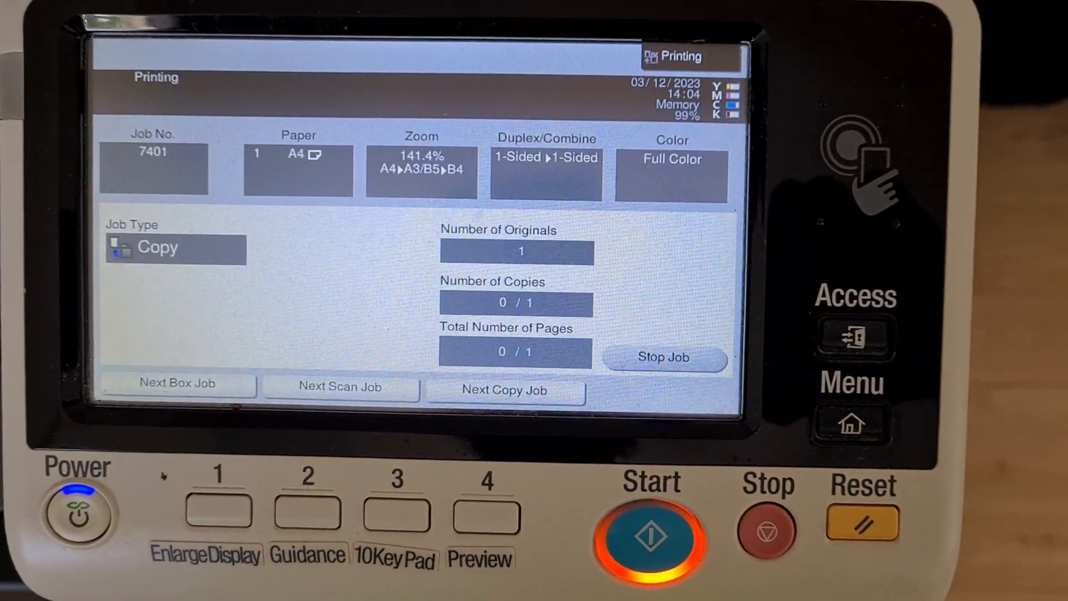